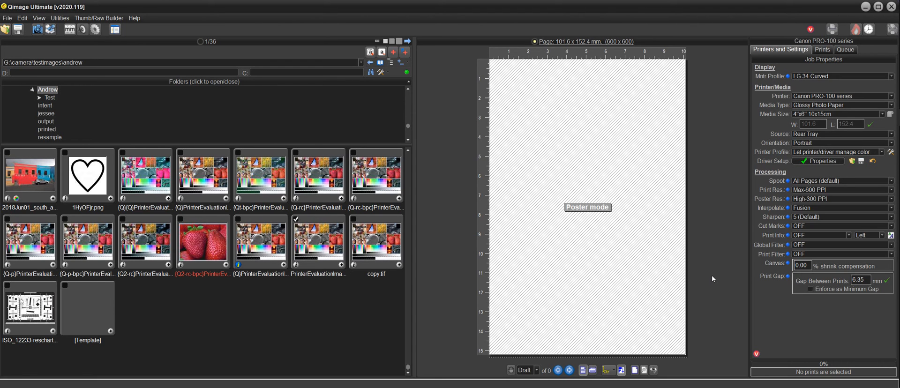
pyautogui.moveTo(716, 232)
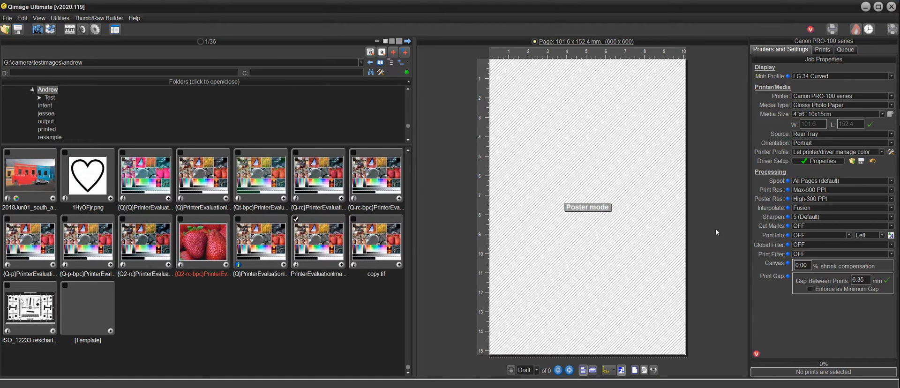
pyautogui.moveTo(722, 207)
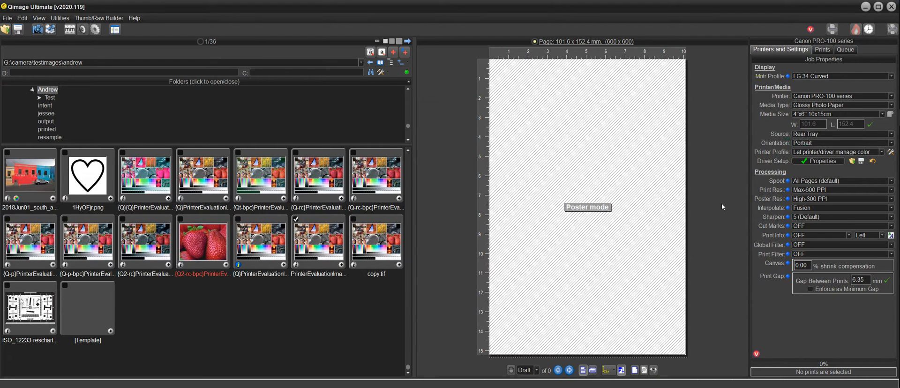
# Step: Review the printer driver's page layout and borderless settings, then accept and close them
pyautogui.click(890, 114)
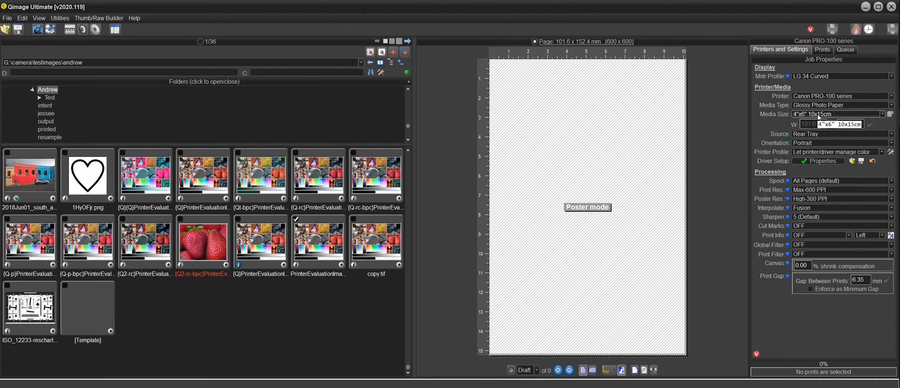
pyautogui.moveTo(608, 370)
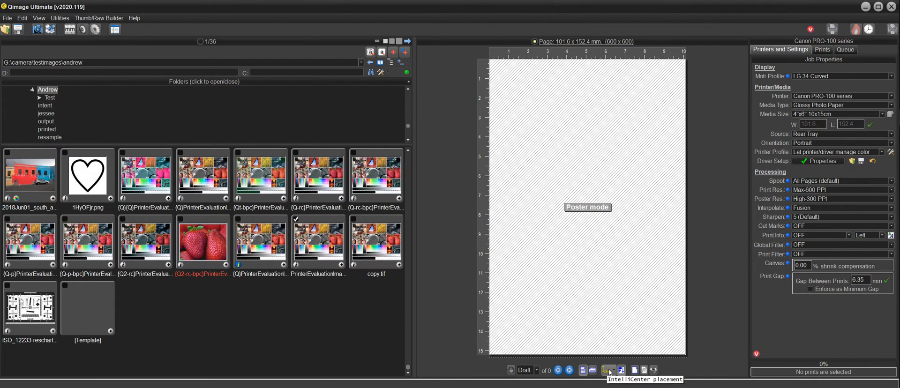
pyautogui.moveTo(714, 265)
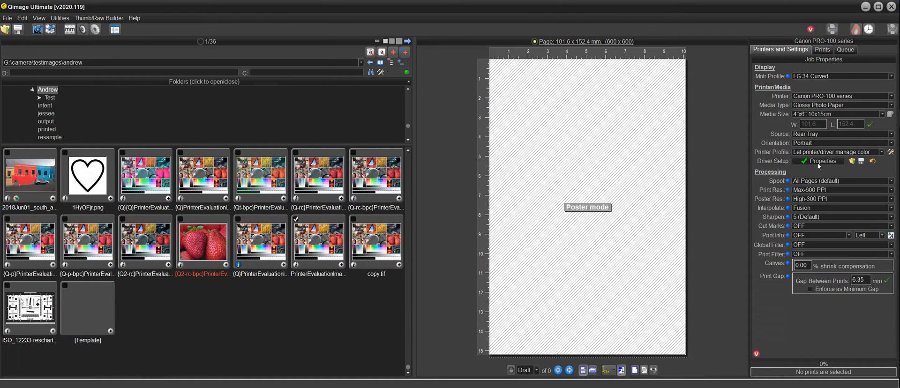
pyautogui.click(824, 161)
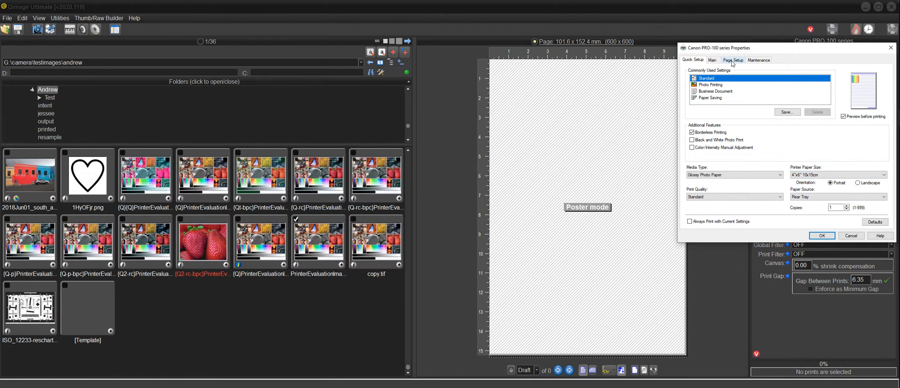
pyautogui.click(733, 59)
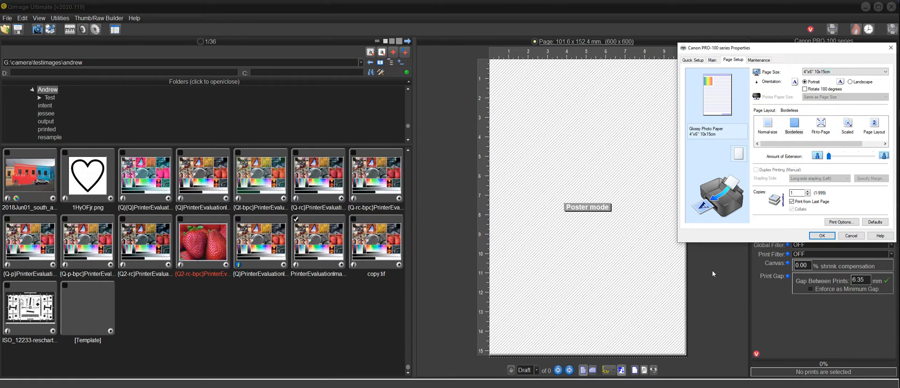
pyautogui.moveTo(688, 275)
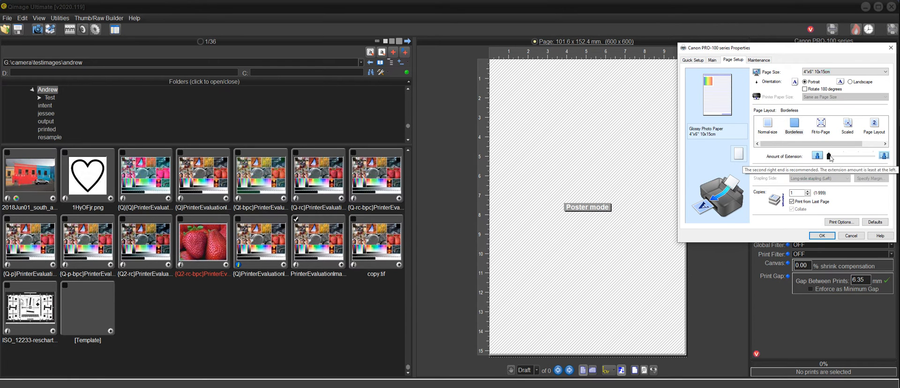
pyautogui.click(820, 235)
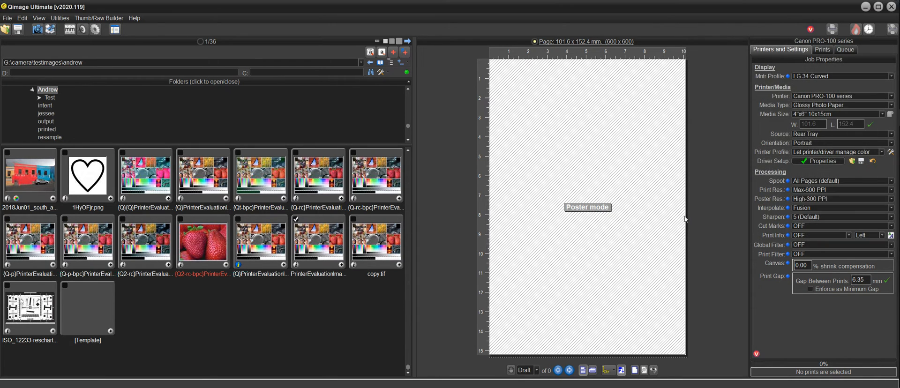
pyautogui.moveTo(603, 74)
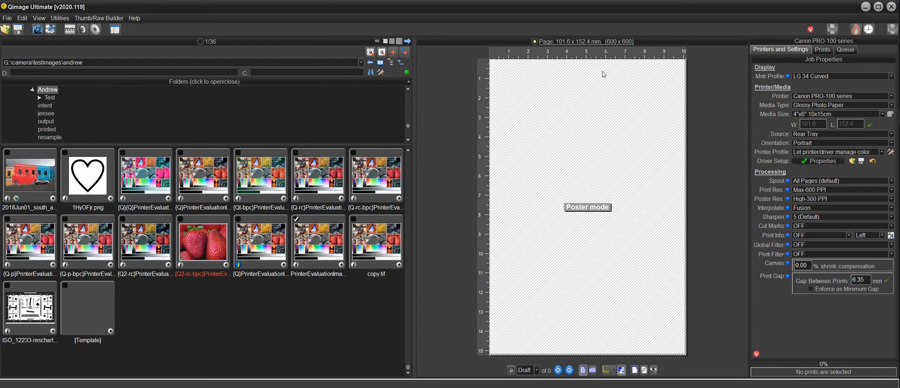
pyautogui.moveTo(604, 191)
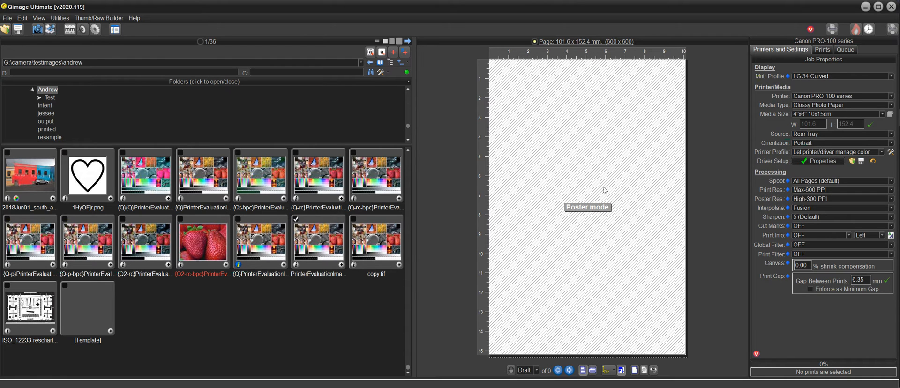
pyautogui.moveTo(668, 185)
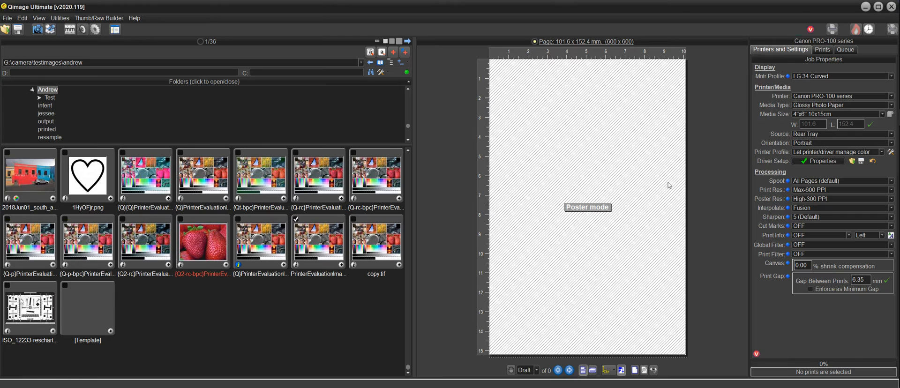
pyautogui.moveTo(703, 189)
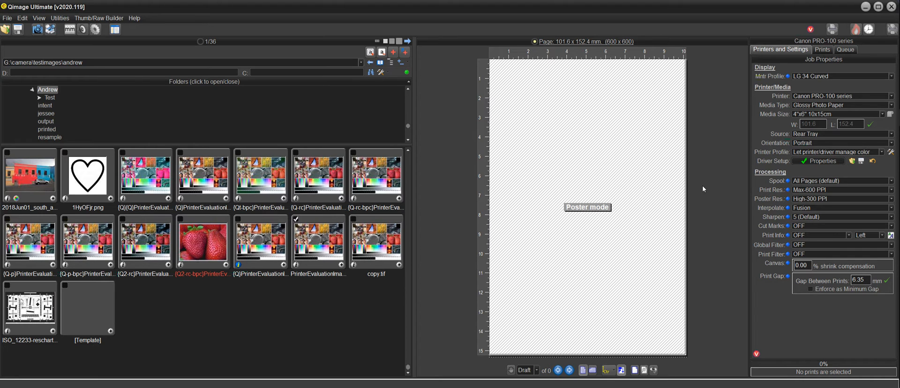
pyautogui.moveTo(649, 213)
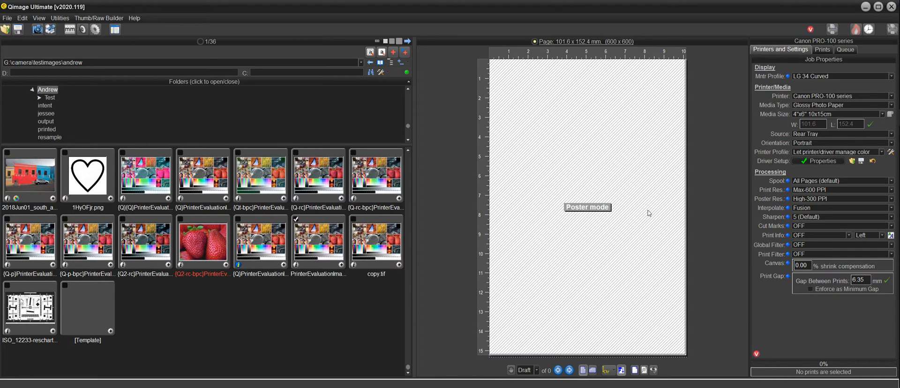
pyautogui.moveTo(591, 117)
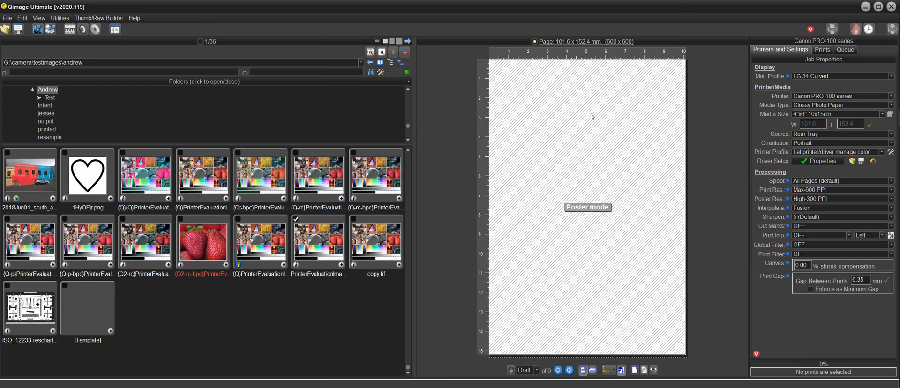
pyautogui.moveTo(598, 167)
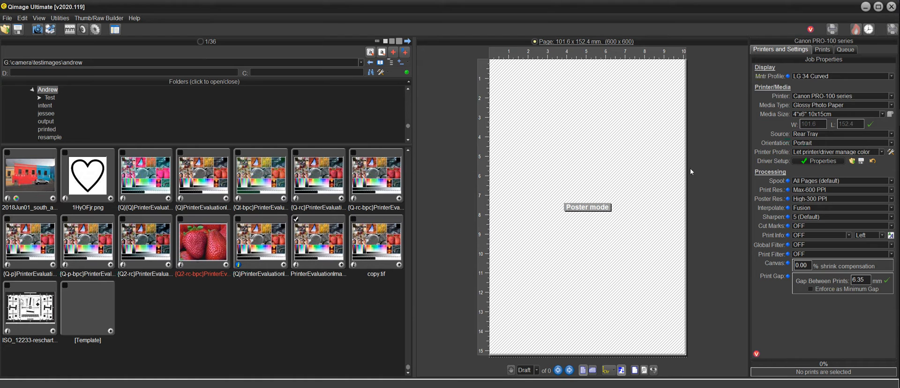
pyautogui.moveTo(687, 108)
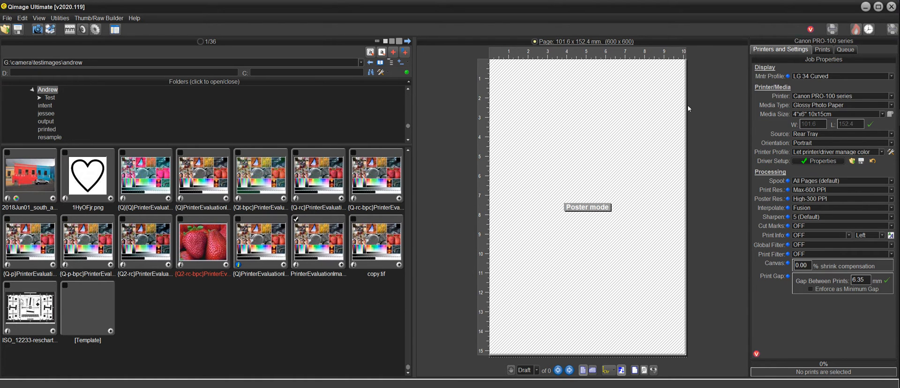
pyautogui.moveTo(658, 100)
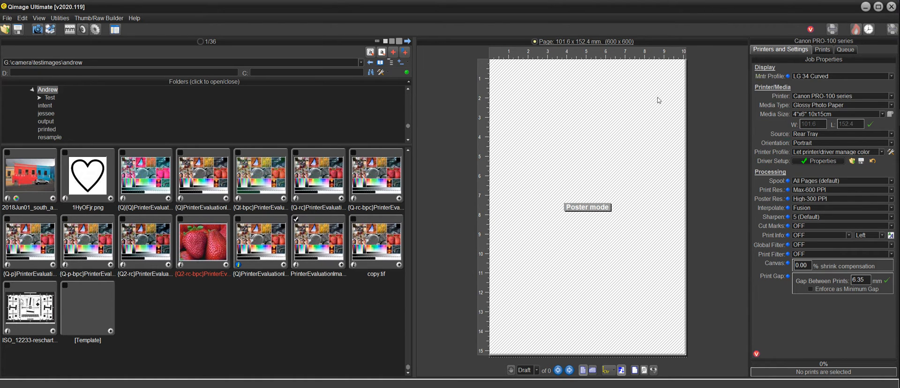
pyautogui.moveTo(672, 157)
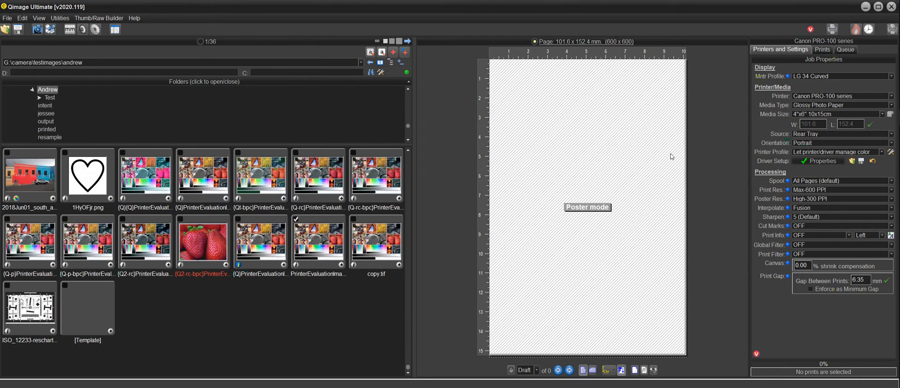
pyautogui.moveTo(592, 167)
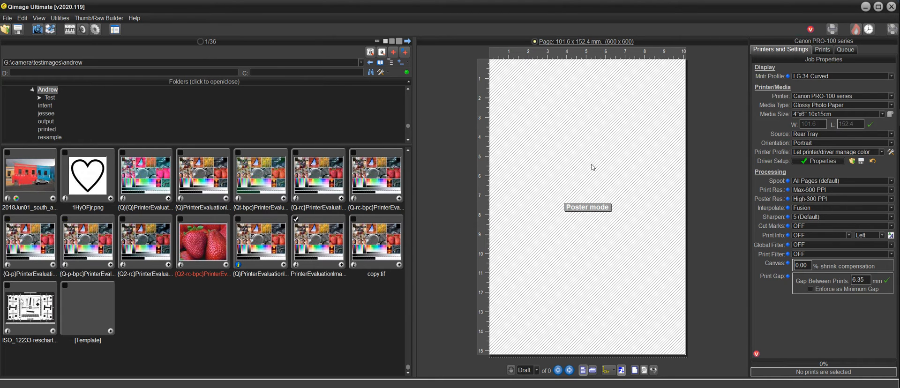
pyautogui.moveTo(578, 176)
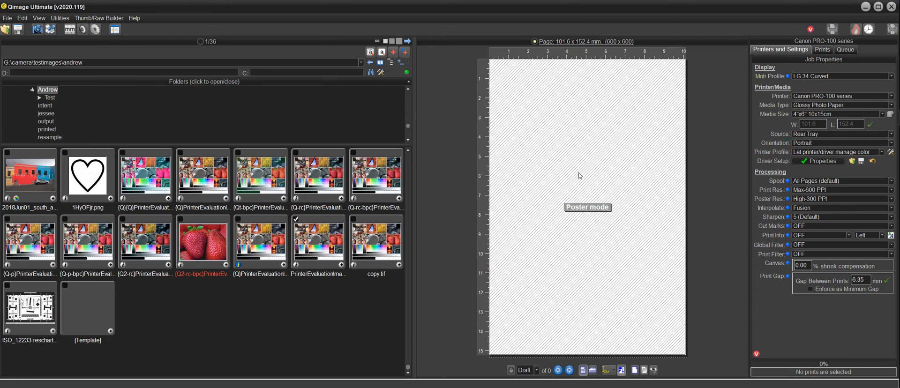
pyautogui.moveTo(729, 135)
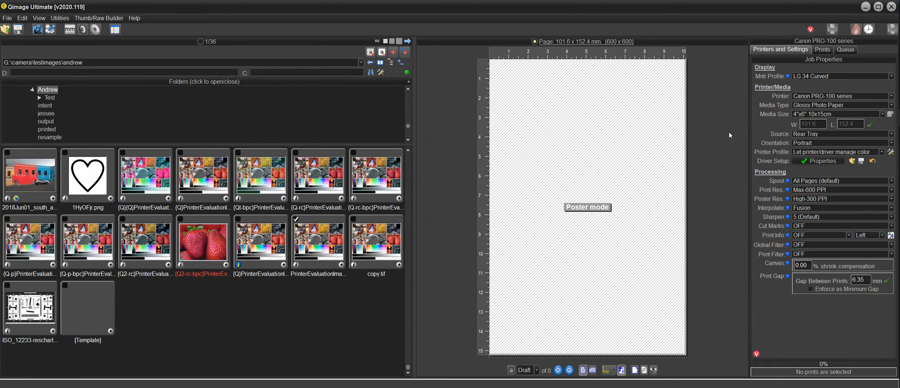
pyautogui.moveTo(716, 139)
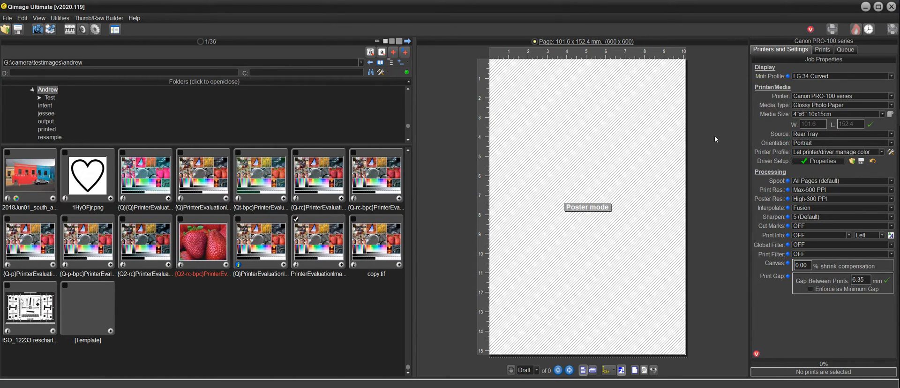
pyautogui.moveTo(631, 168)
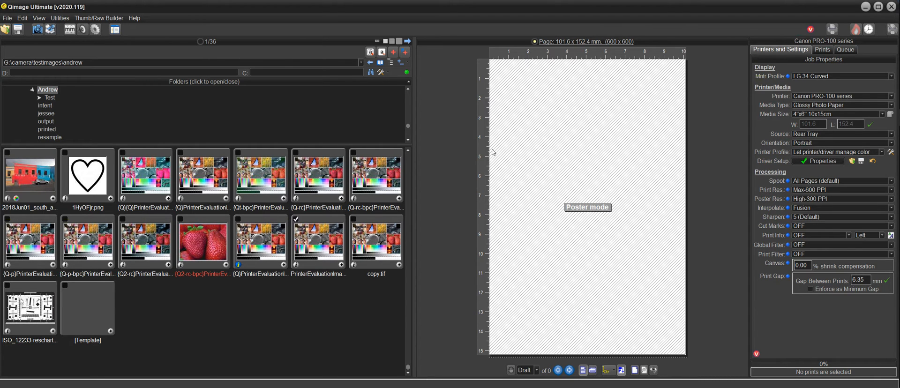
pyautogui.moveTo(496, 72)
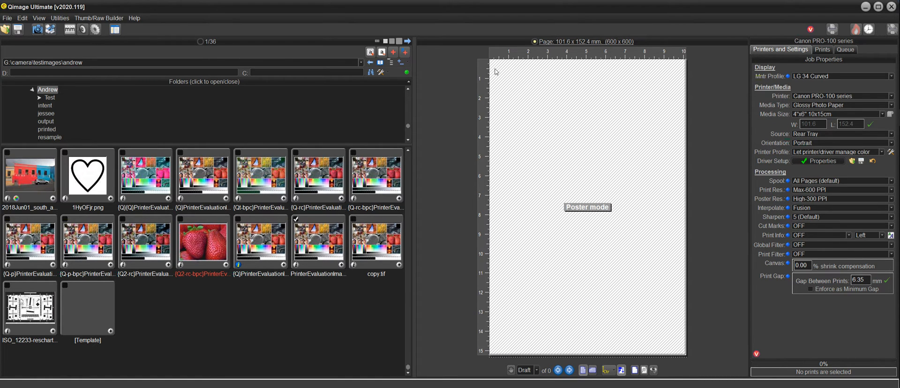
pyautogui.moveTo(678, 320)
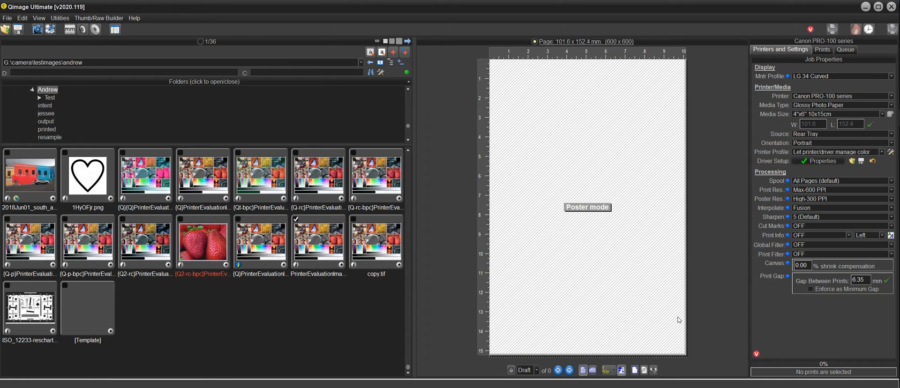
pyautogui.moveTo(604, 359)
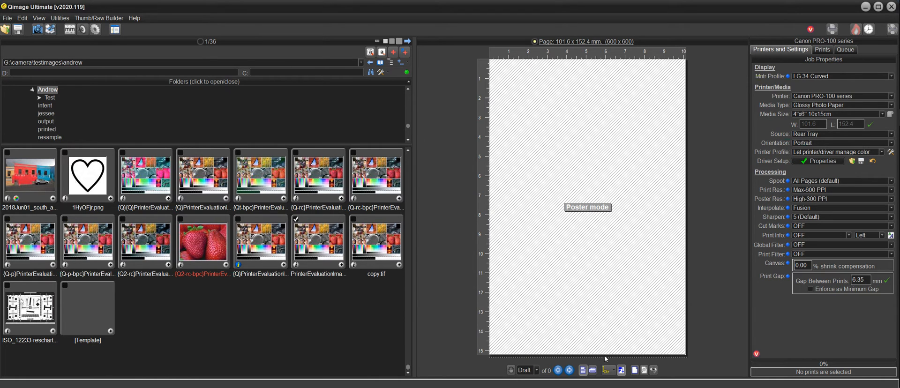
pyautogui.moveTo(461, 195)
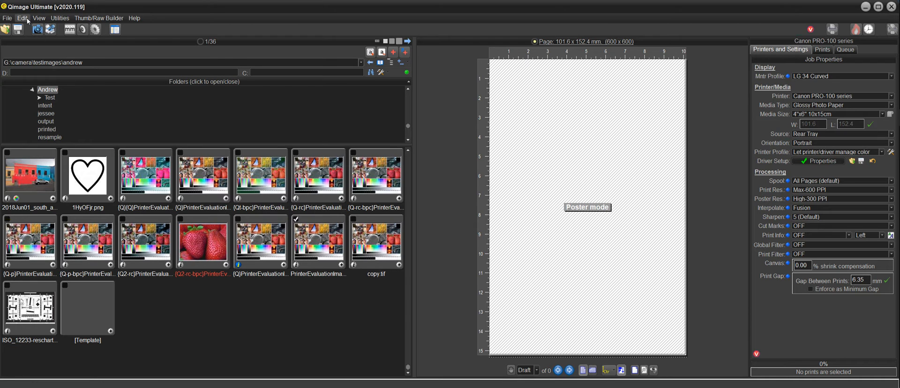
# Step: Check page margins without changes, then select the PrinterEvaluationImage_V002_ProPhoto.tif thumbnail
pyautogui.click(22, 18)
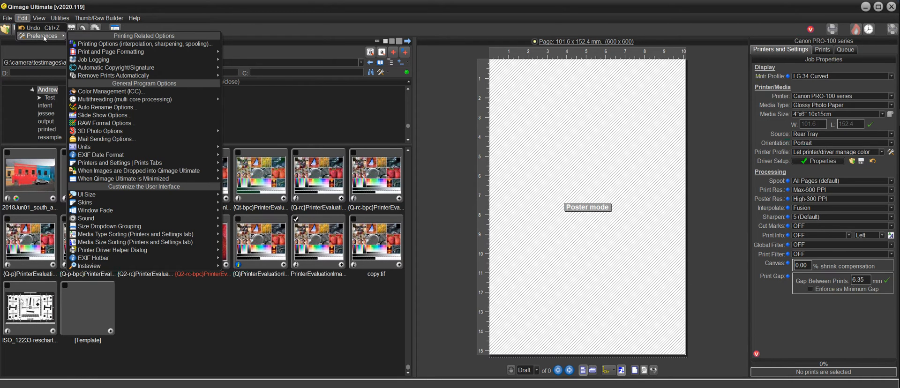
pyautogui.moveTo(111, 51)
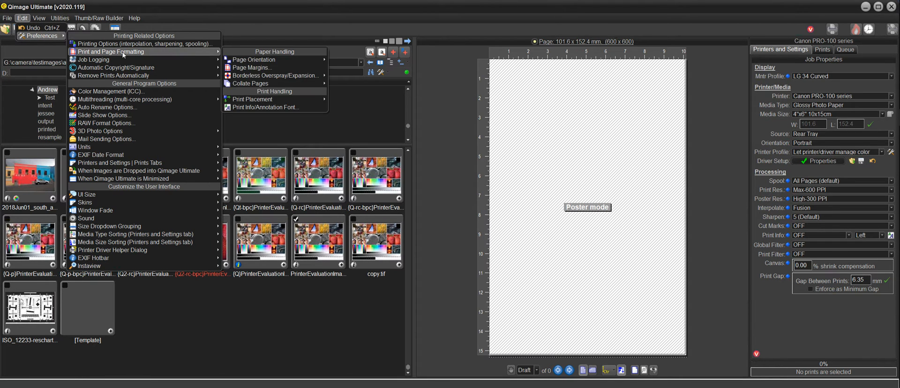
pyautogui.click(251, 67)
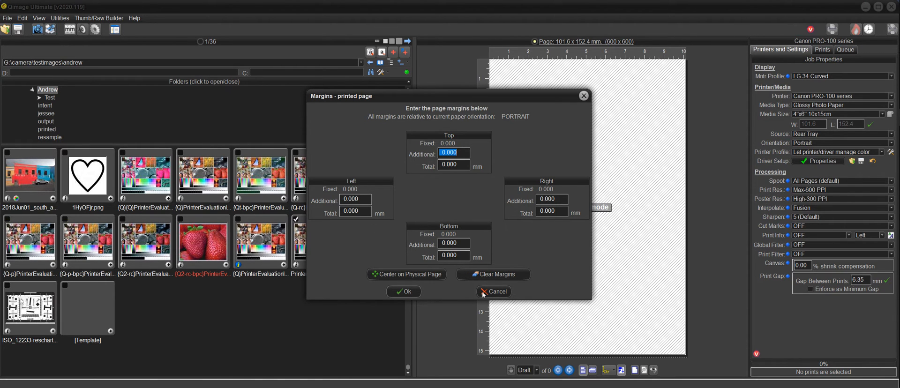
pyautogui.click(493, 292)
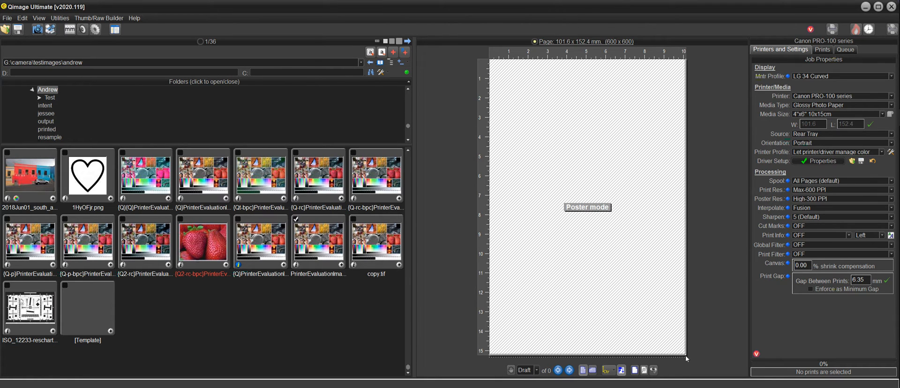
pyautogui.moveTo(696, 130)
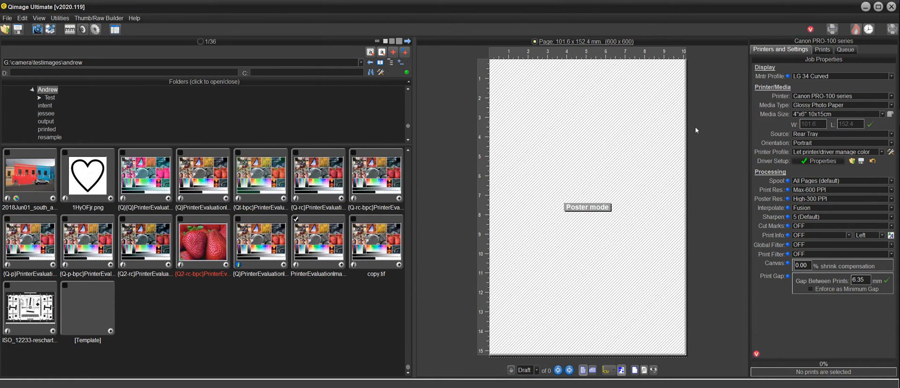
pyautogui.moveTo(693, 157)
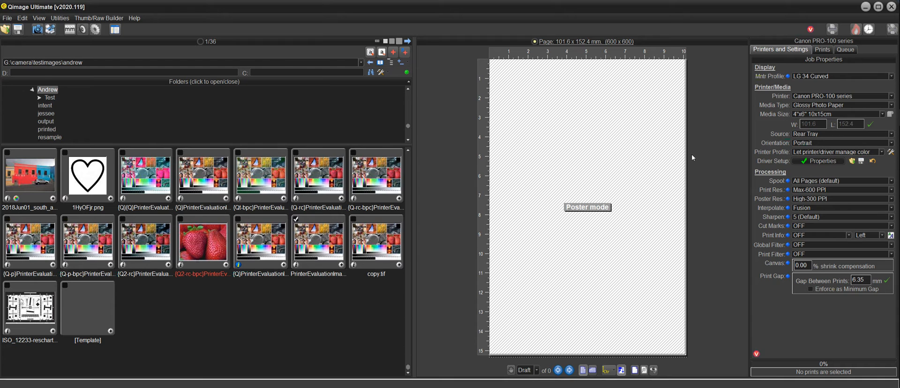
pyautogui.moveTo(698, 166)
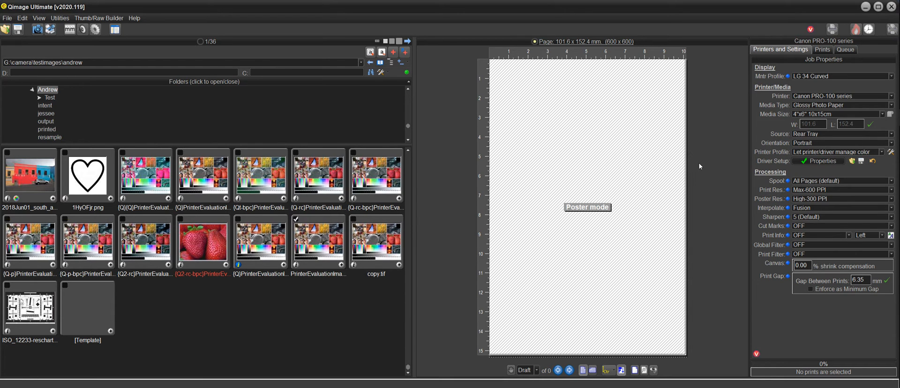
pyautogui.moveTo(701, 163)
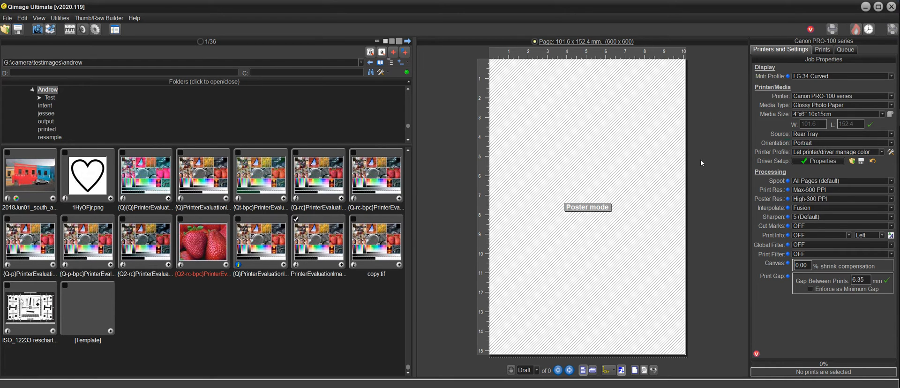
pyautogui.moveTo(689, 147)
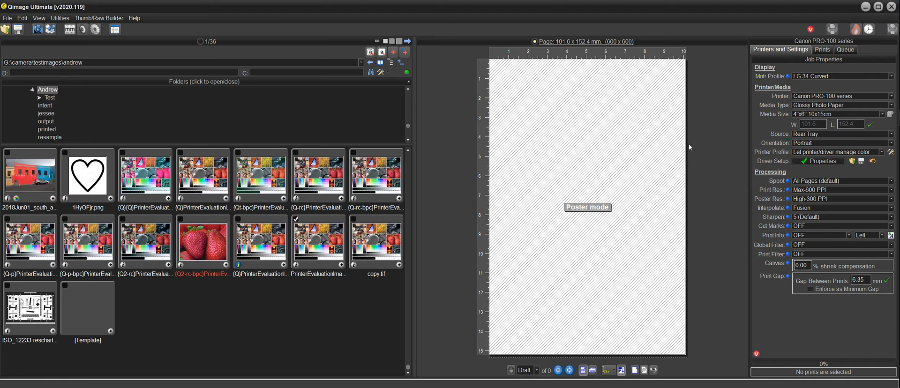
pyautogui.moveTo(617, 195)
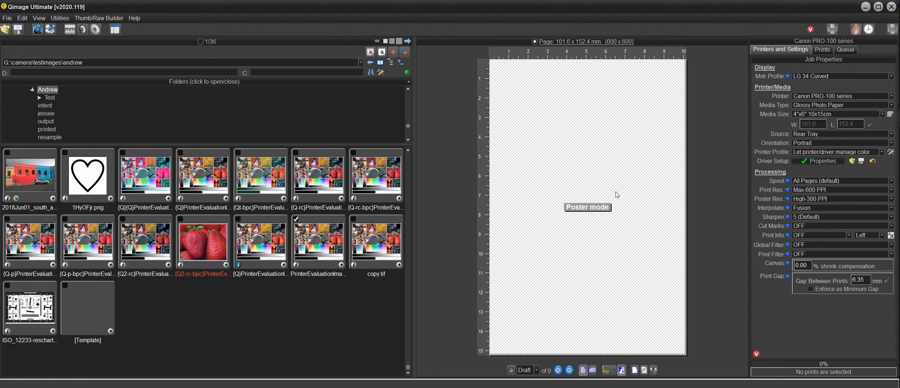
pyautogui.moveTo(682, 192)
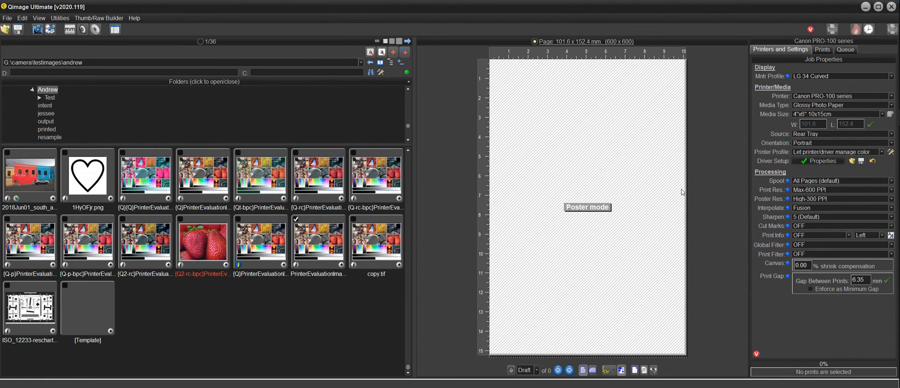
pyautogui.moveTo(702, 191)
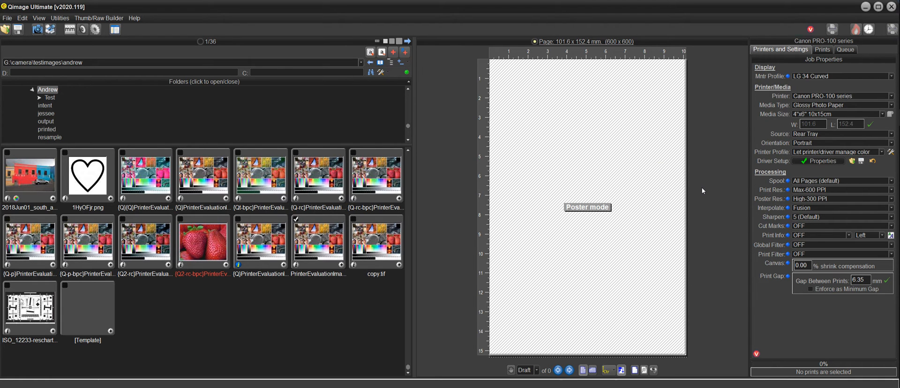
pyautogui.moveTo(719, 179)
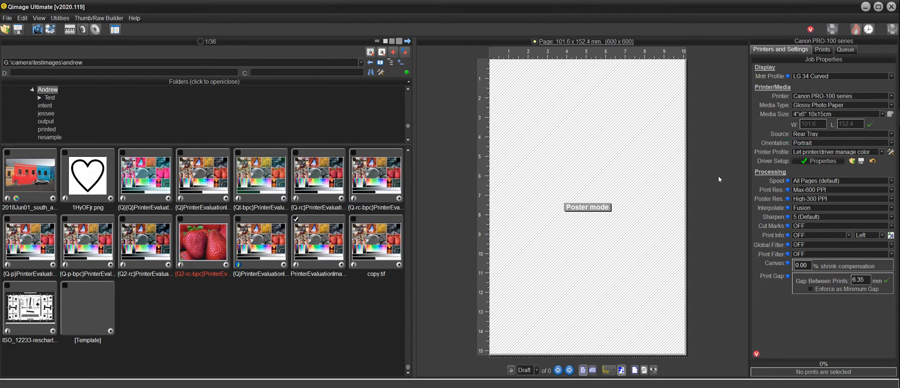
pyautogui.click(838, 114)
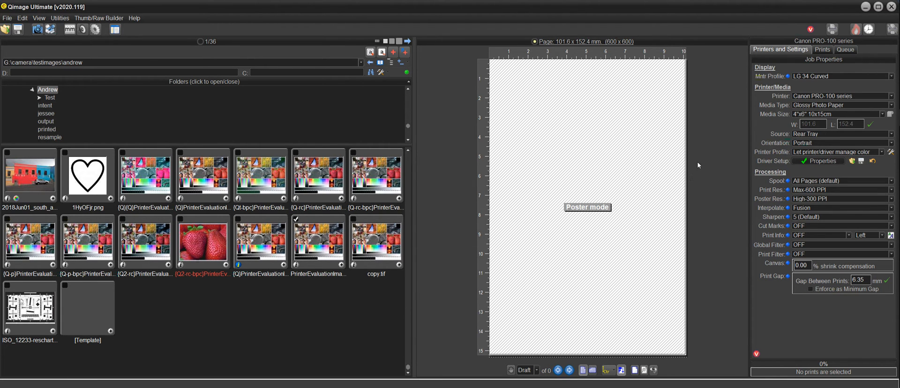
pyautogui.moveTo(724, 199)
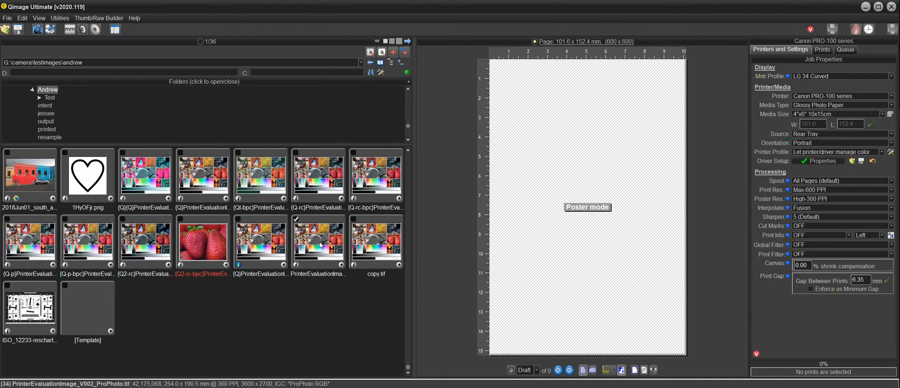
pyautogui.moveTo(318, 240)
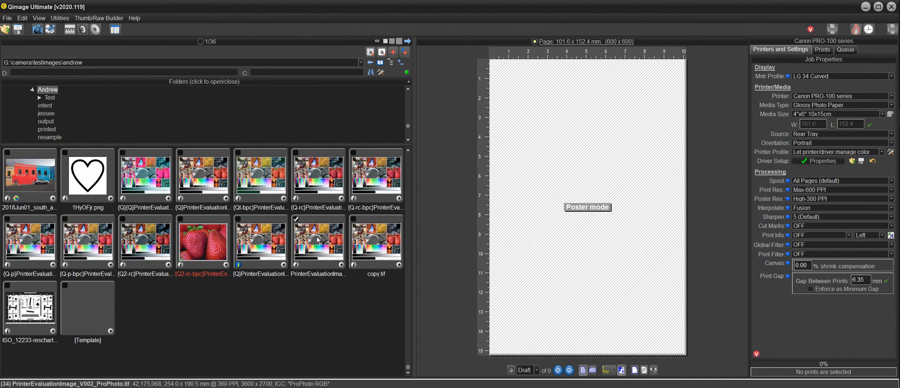
pyautogui.click(821, 49)
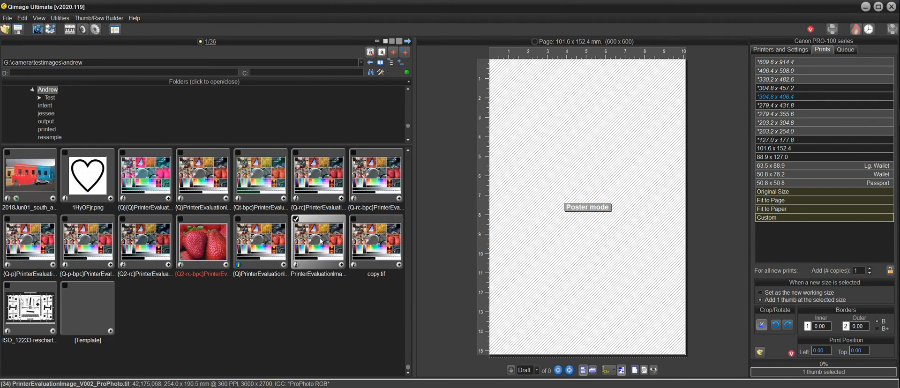
pyautogui.moveTo(511, 238)
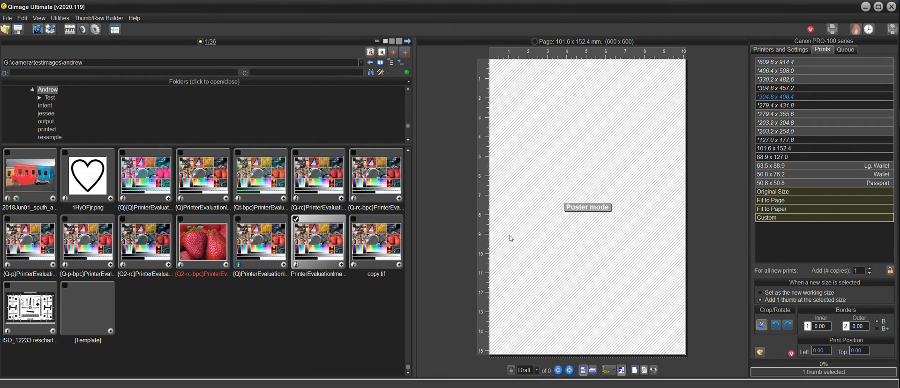
pyautogui.moveTo(785, 224)
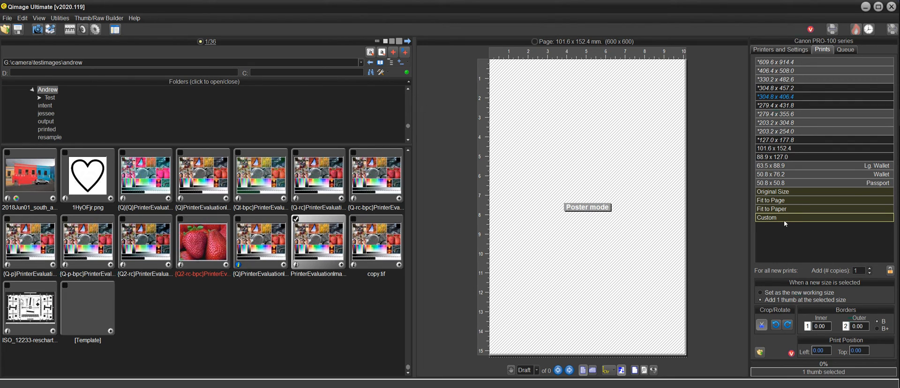
# Step: Give the evaluation image a custom 500 × 150 mm print size
pyautogui.click(766, 216)
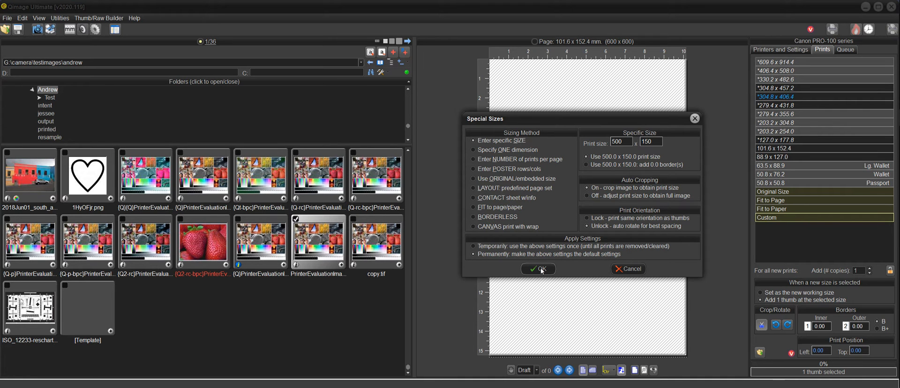
pyautogui.click(537, 268)
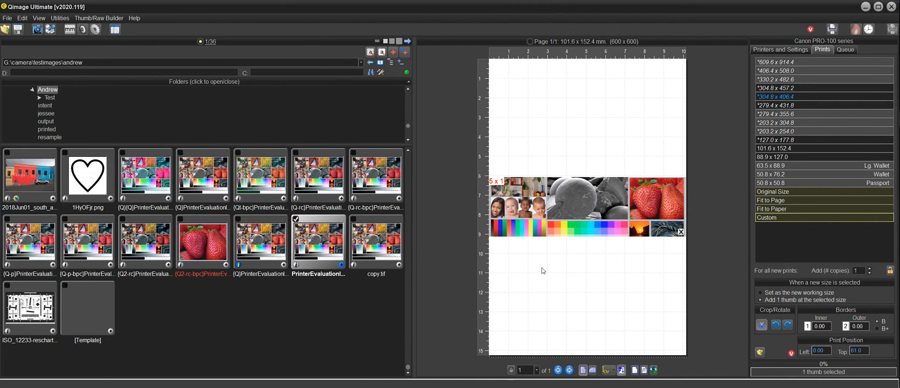
pyautogui.moveTo(435, 168)
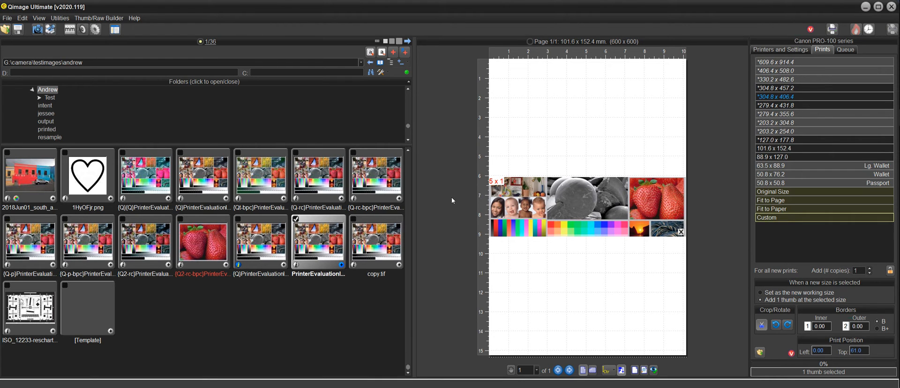
pyautogui.moveTo(446, 202)
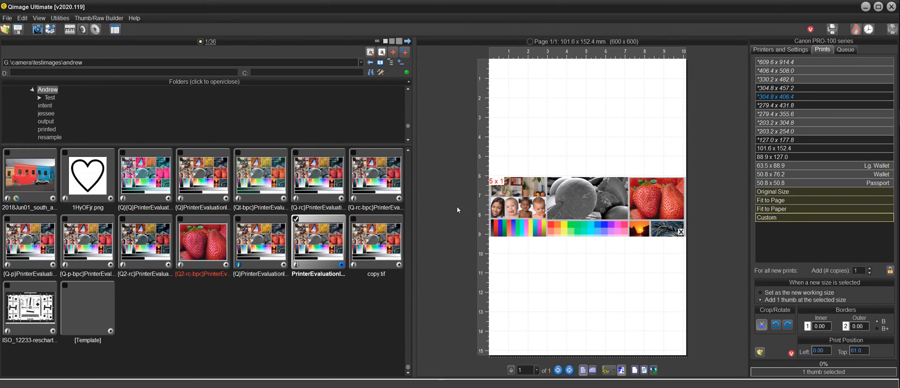
pyautogui.moveTo(473, 202)
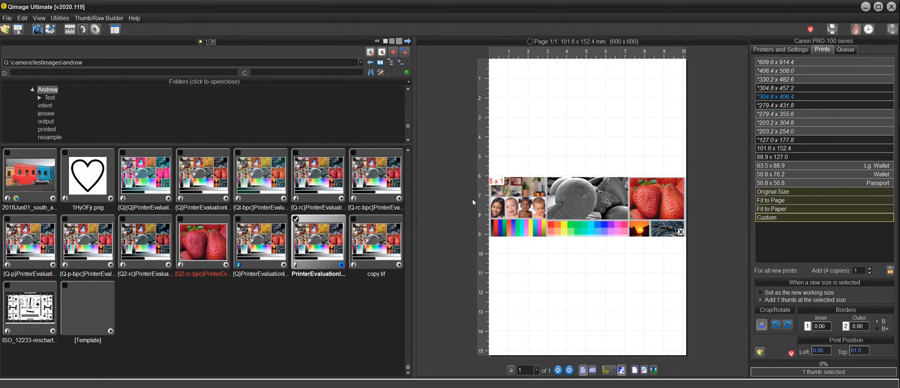
pyautogui.click(586, 205)
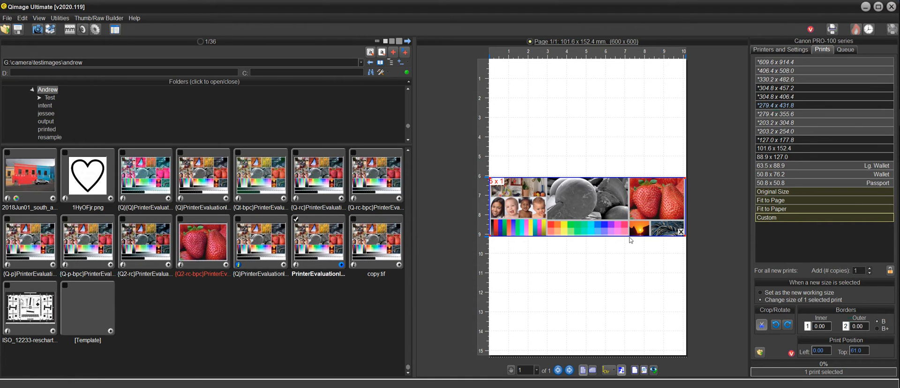
pyautogui.moveTo(565, 208)
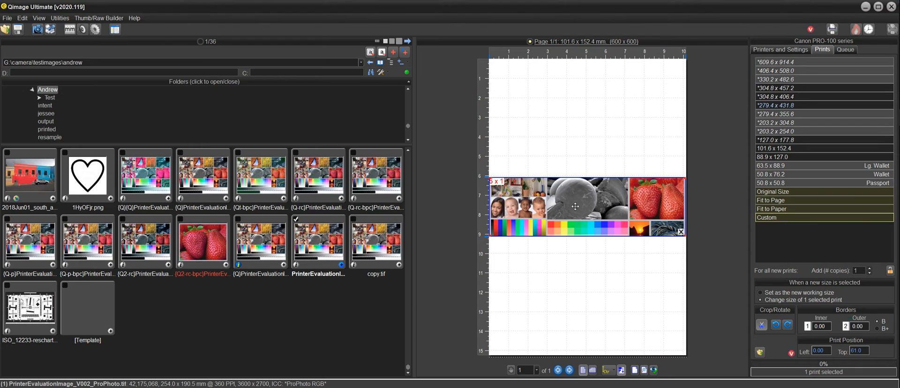
pyautogui.moveTo(493, 188)
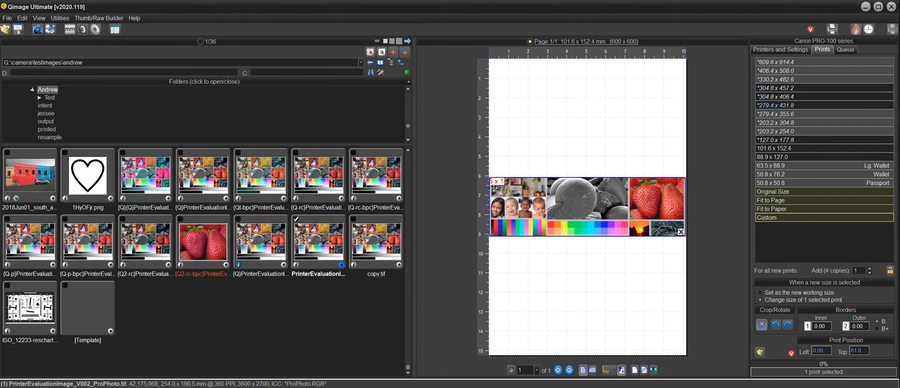
pyautogui.moveTo(499, 188)
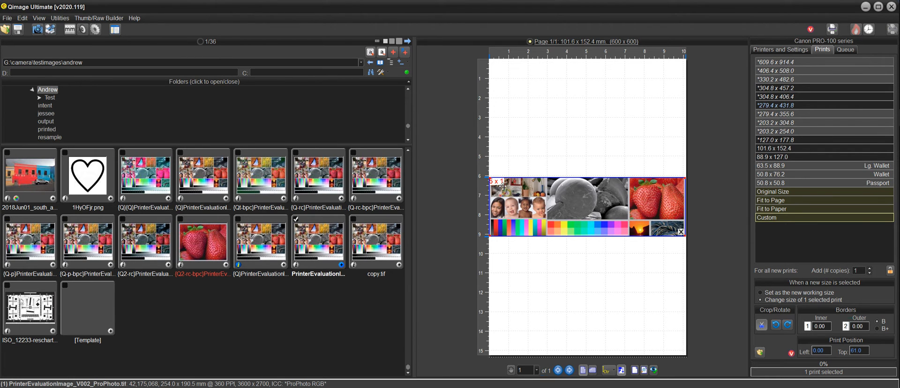
pyautogui.moveTo(575, 207)
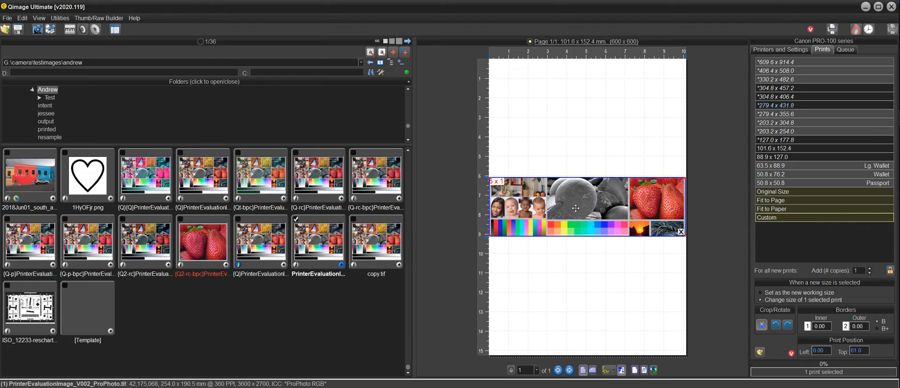
pyautogui.moveTo(494, 182)
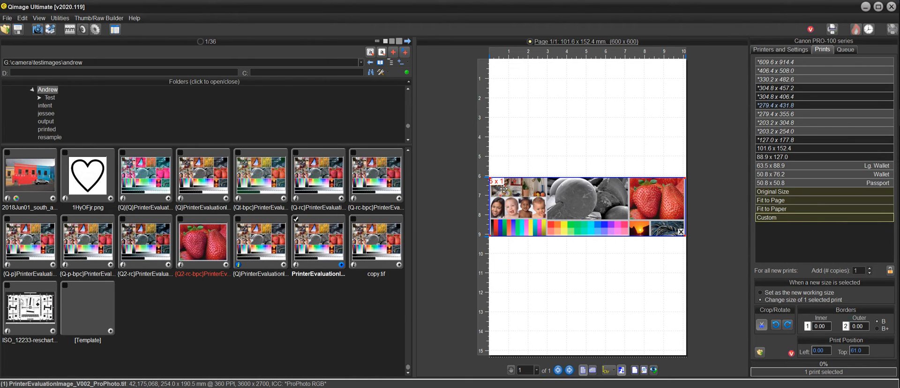
pyautogui.moveTo(585, 195)
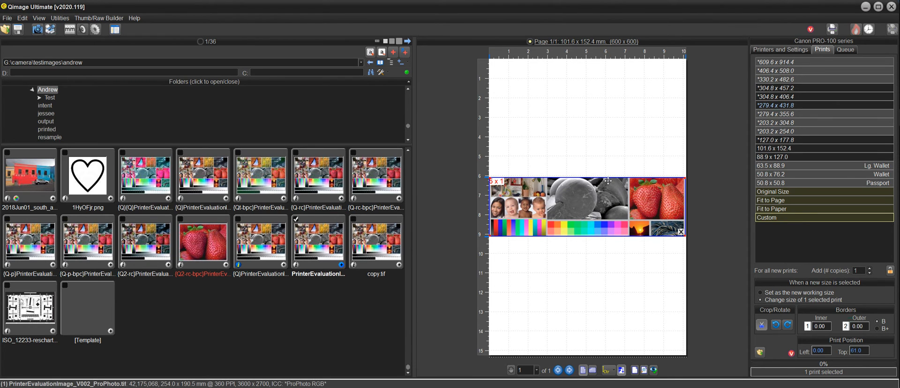
pyautogui.moveTo(533, 214)
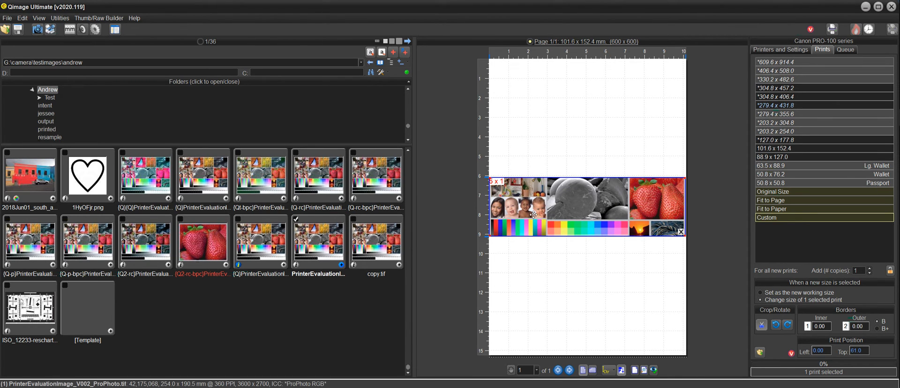
pyautogui.moveTo(504, 181)
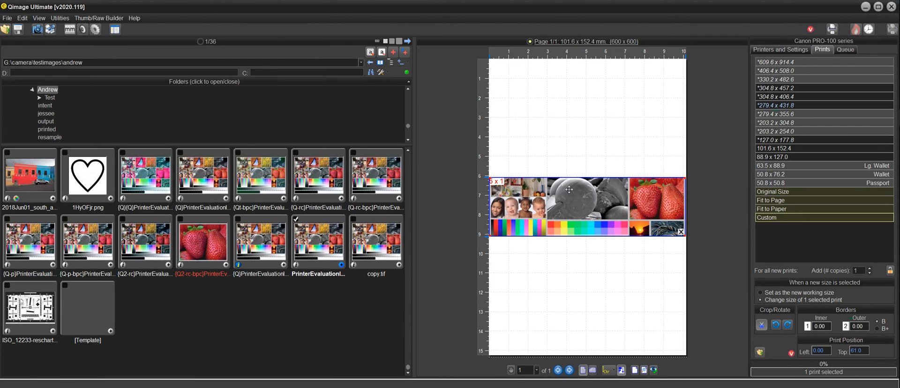
pyautogui.moveTo(553, 133)
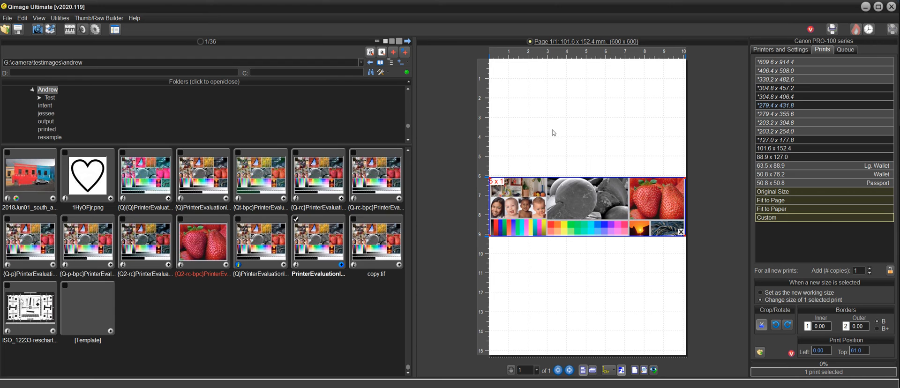
pyautogui.moveTo(806, 59)
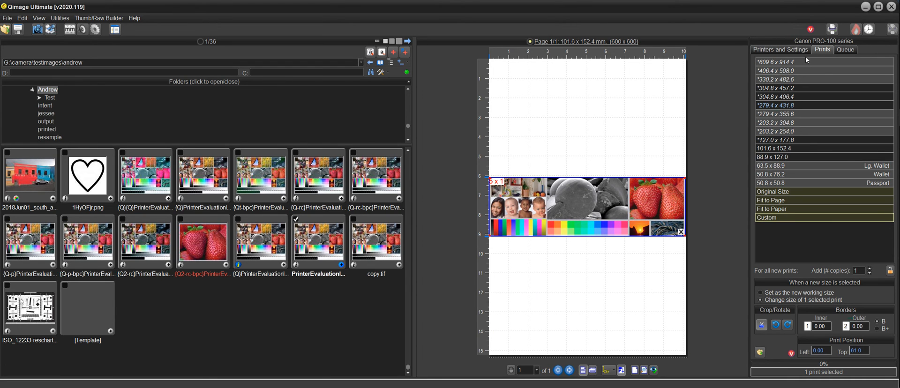
# Step: Turn on Preview before printing in the Canon PRO-100 driver properties and confirm
pyautogui.click(779, 49)
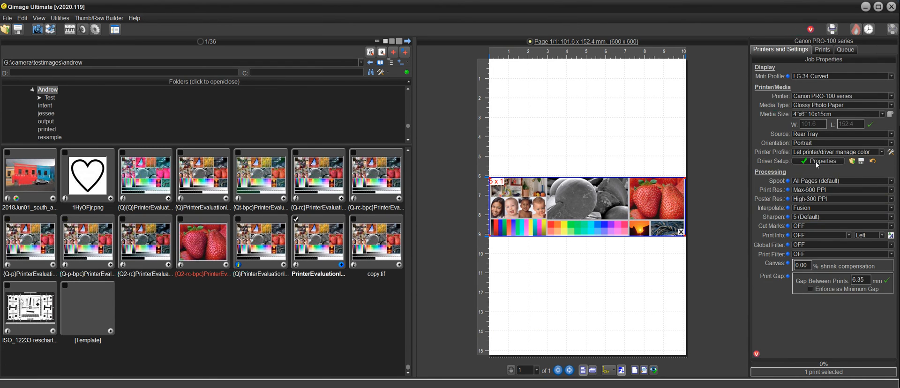
pyautogui.click(821, 161)
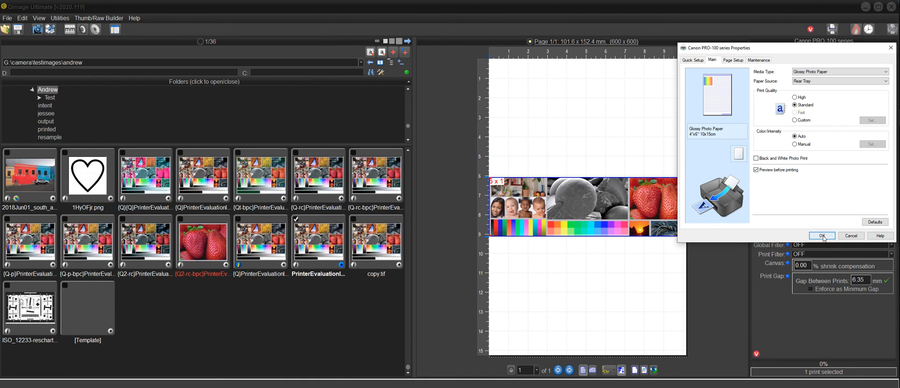
pyautogui.click(822, 235)
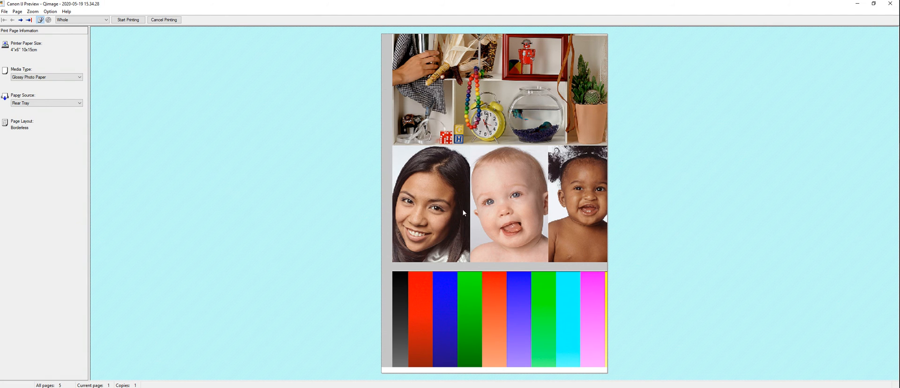
pyautogui.moveTo(472, 222)
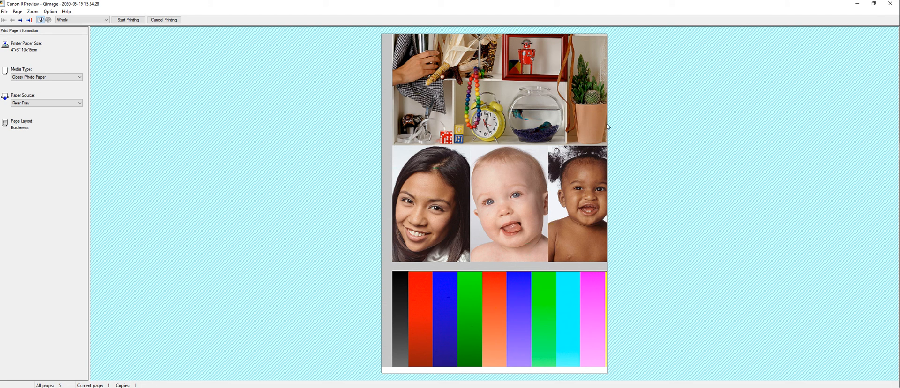
pyautogui.moveTo(486, 314)
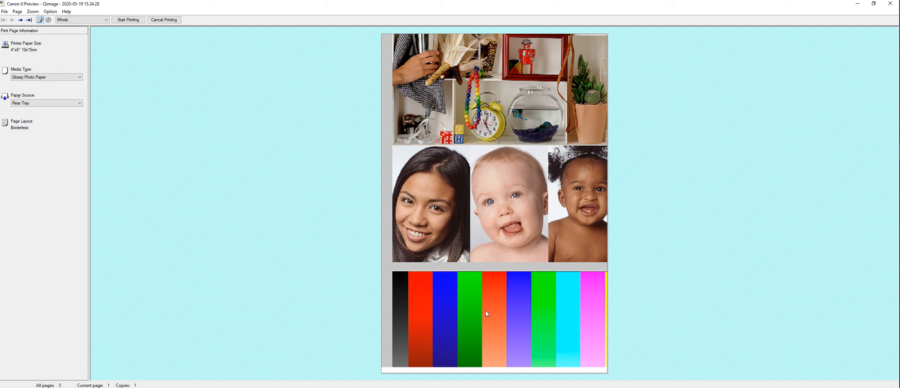
pyautogui.moveTo(491, 375)
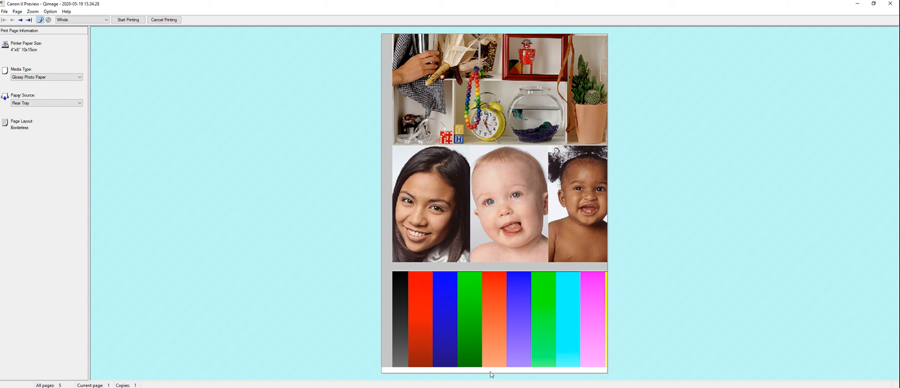
pyautogui.moveTo(491, 372)
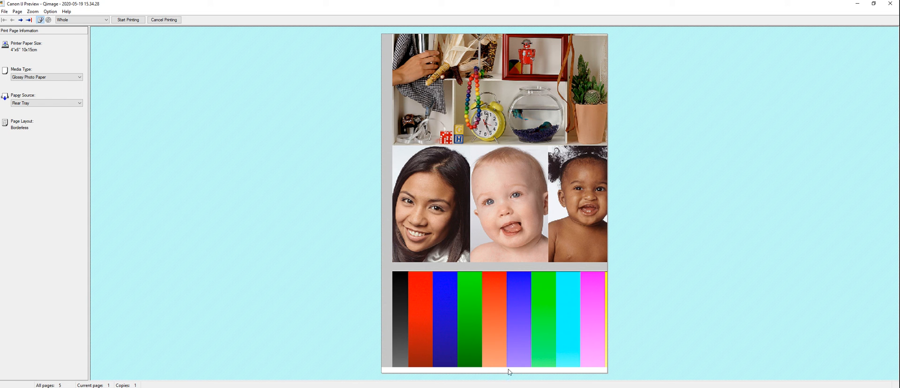
pyautogui.moveTo(504, 368)
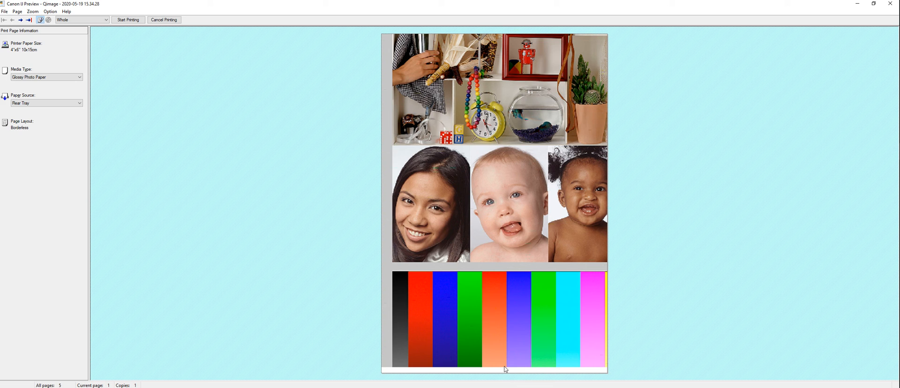
pyautogui.moveTo(503, 347)
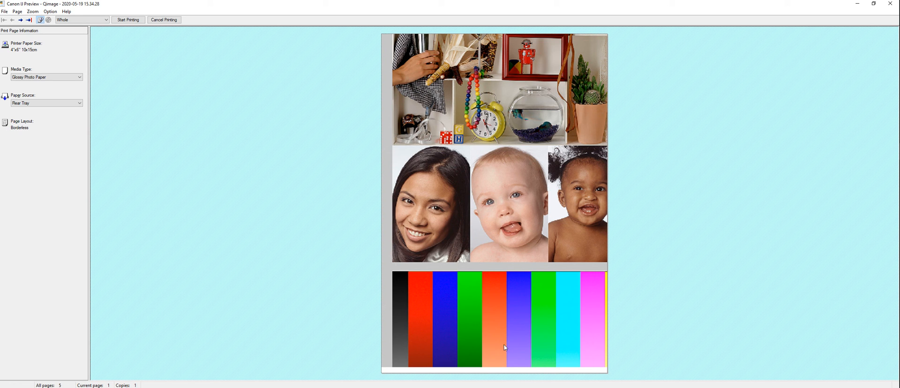
pyautogui.moveTo(508, 355)
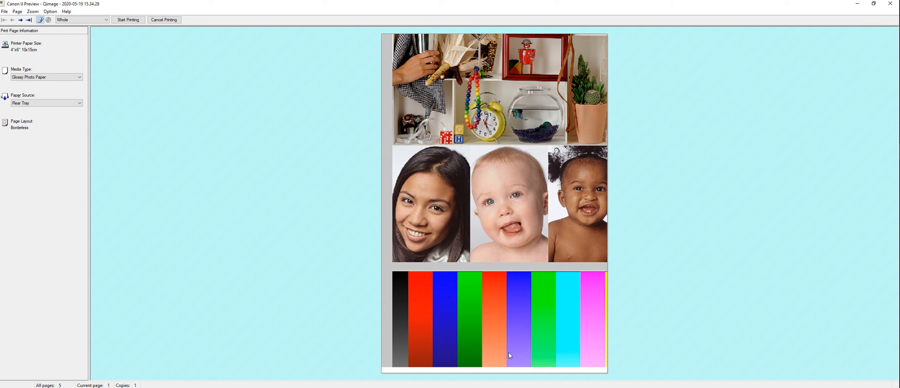
pyautogui.moveTo(499, 369)
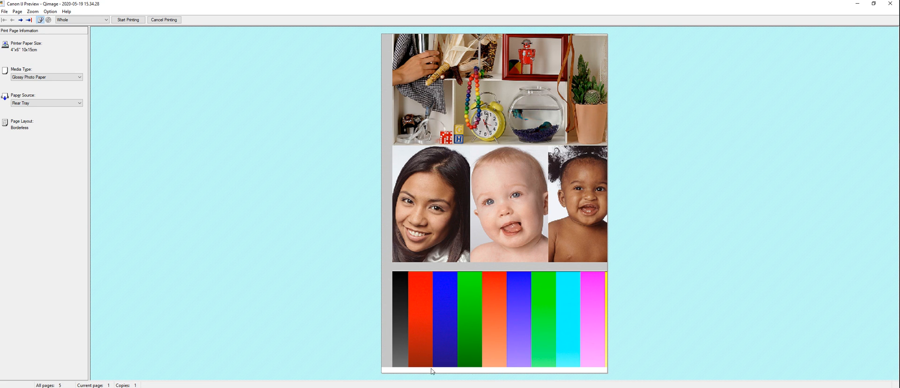
pyautogui.moveTo(520, 182)
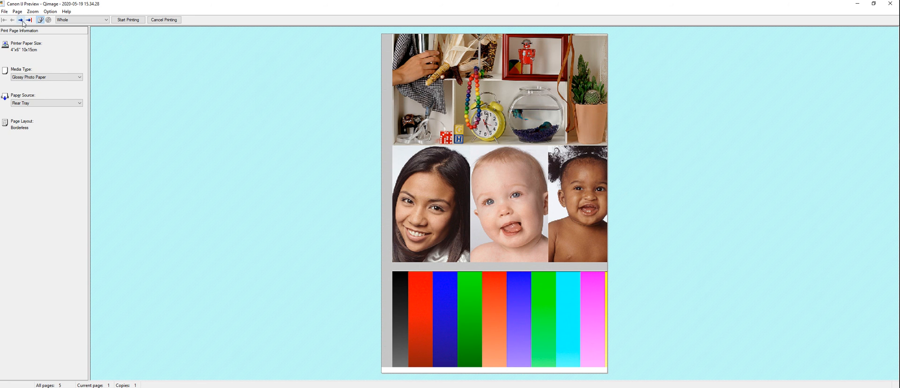
# Step: Step through the Canon preview pages 2, 3, 4 and 5
pyautogui.click(28, 20)
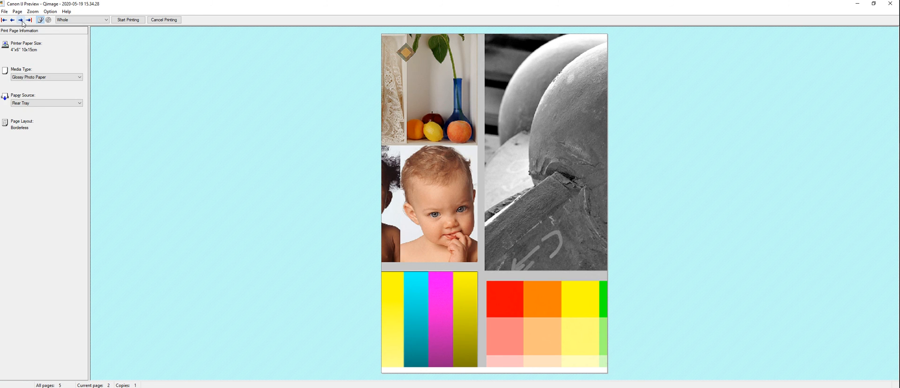
pyautogui.click(28, 19)
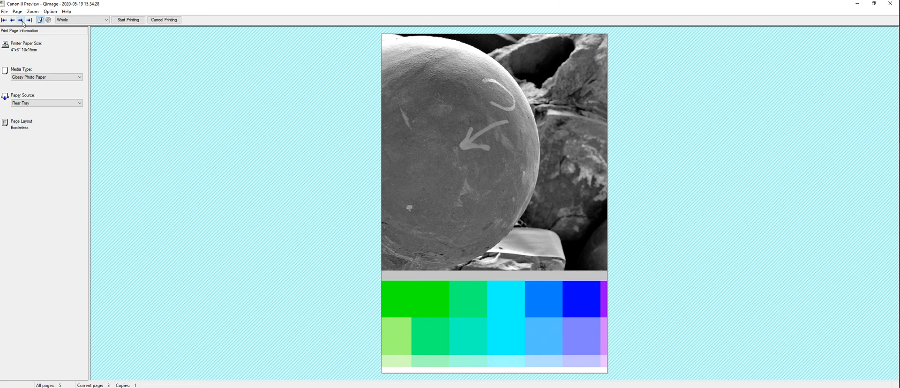
pyautogui.click(28, 20)
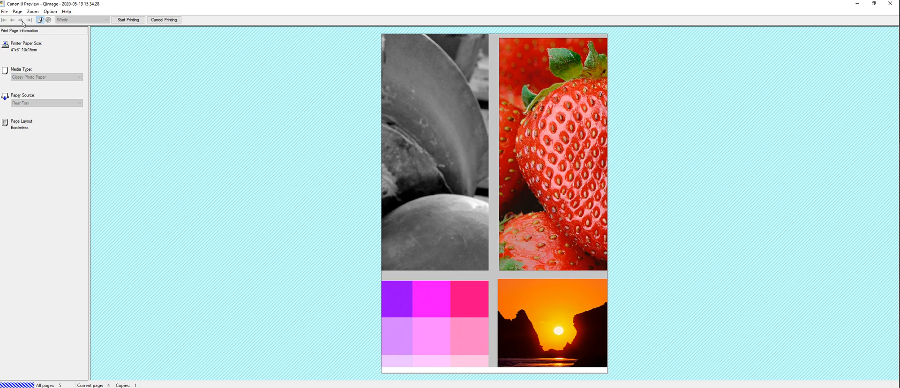
pyautogui.click(28, 20)
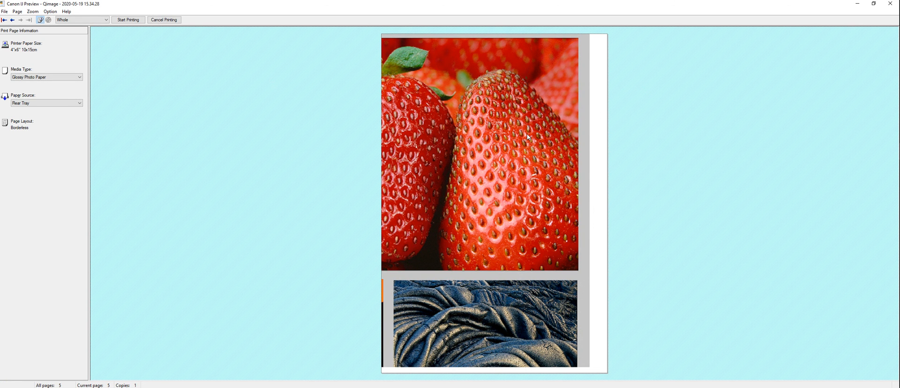
pyautogui.moveTo(567, 151)
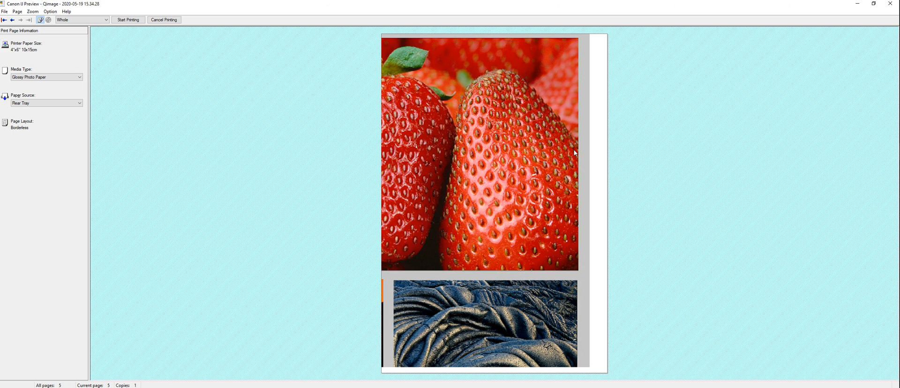
pyautogui.moveTo(591, 161)
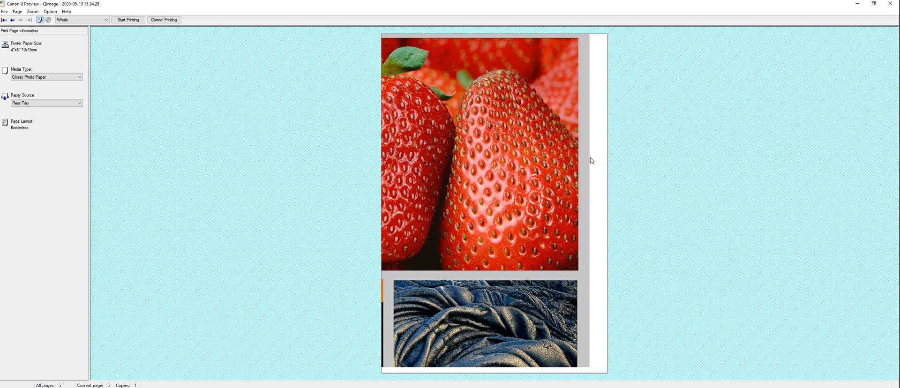
pyautogui.moveTo(472, 155)
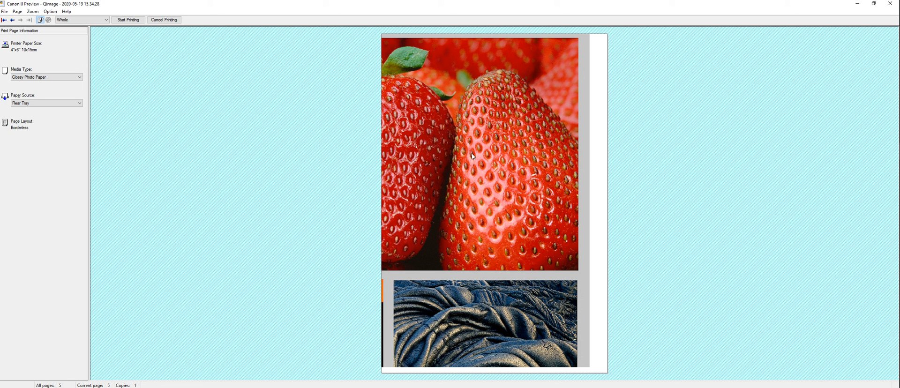
pyautogui.moveTo(506, 160)
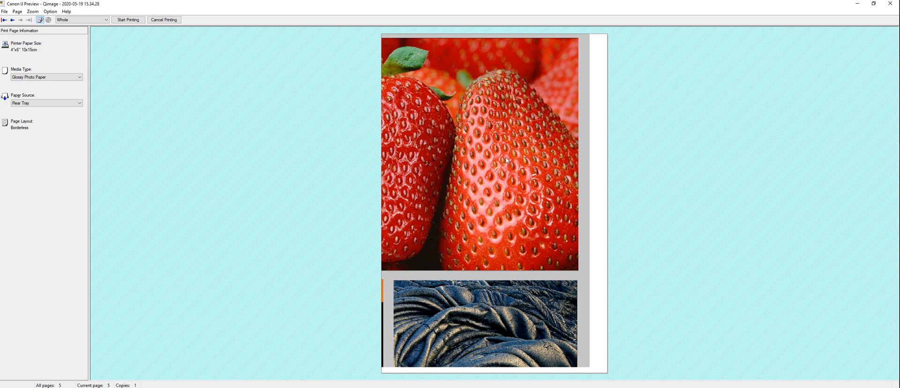
pyautogui.moveTo(472, 171)
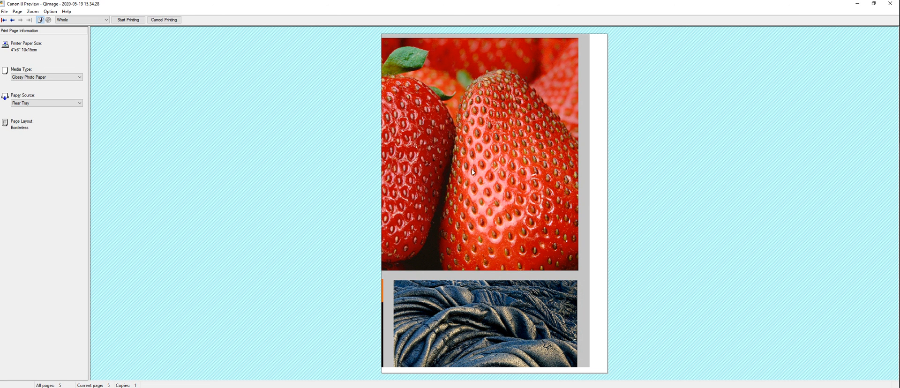
pyautogui.moveTo(169, 68)
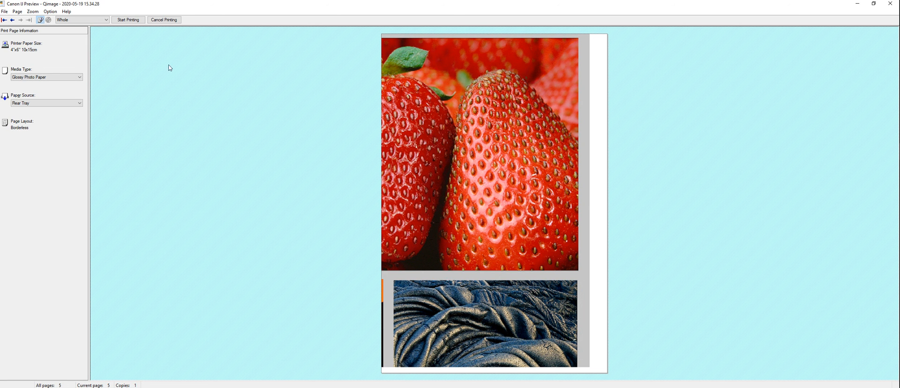
pyautogui.moveTo(225, 37)
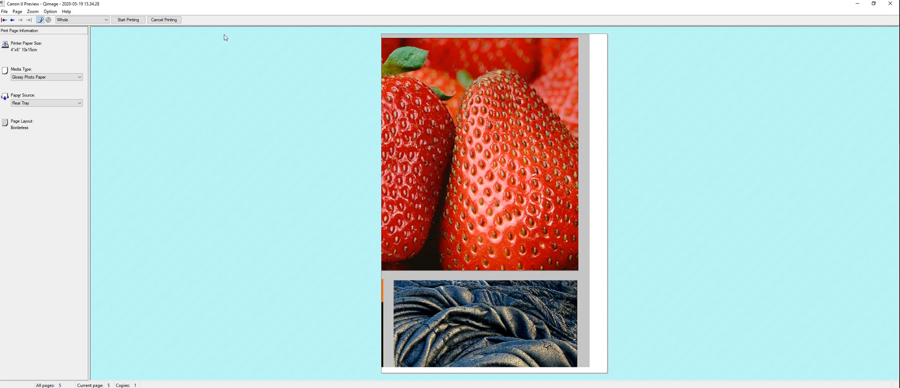